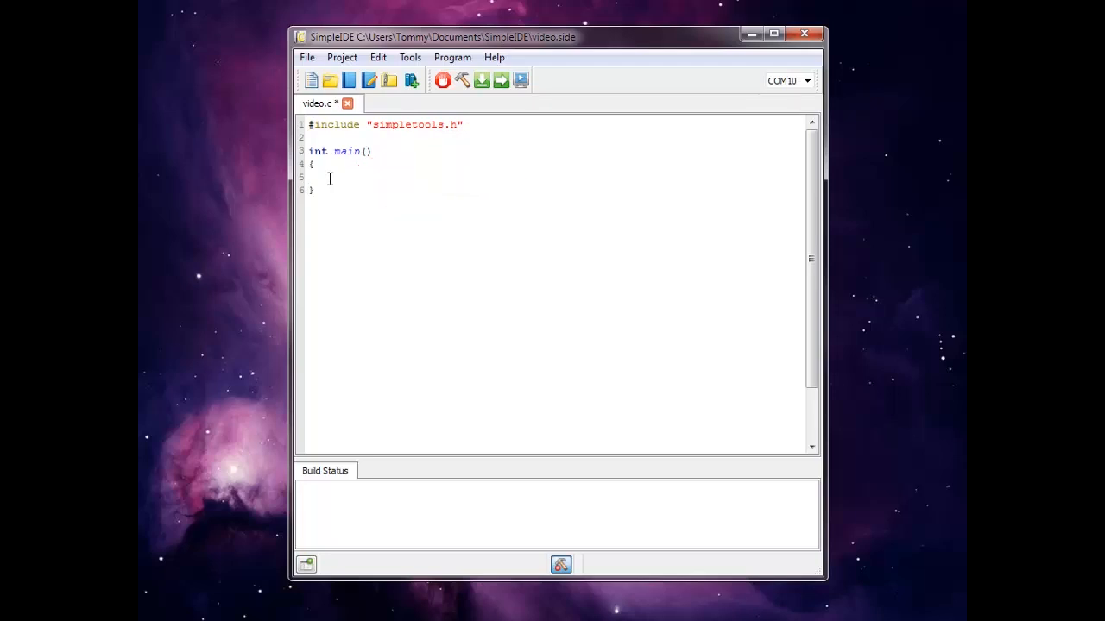
Write pause(1000); followed by printf("Hello World"); inside main
text(pause(10)
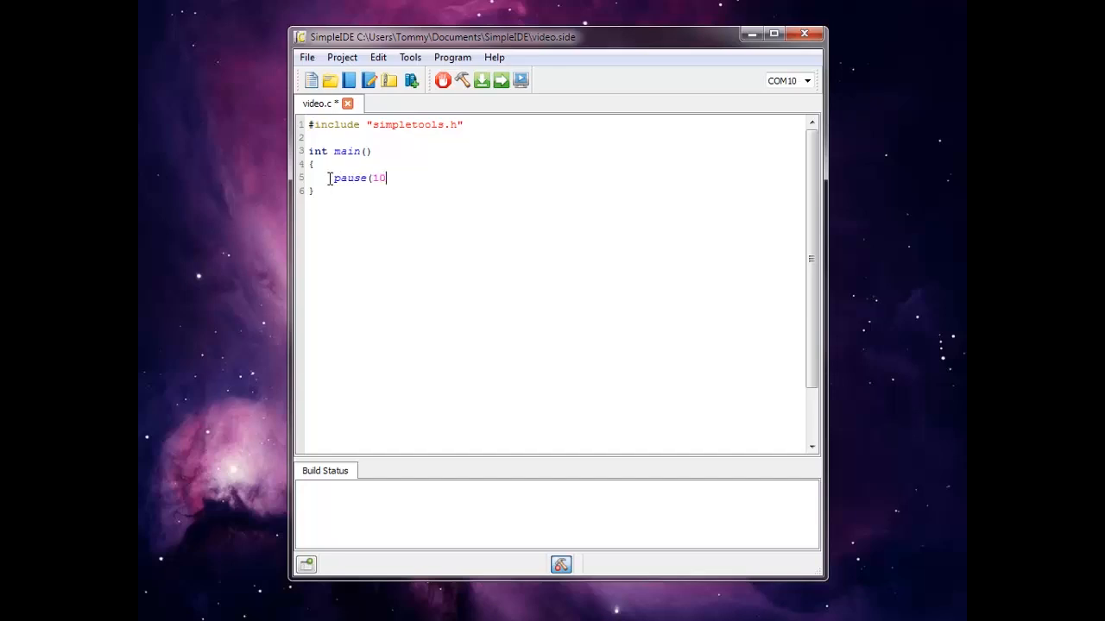
text(00);)
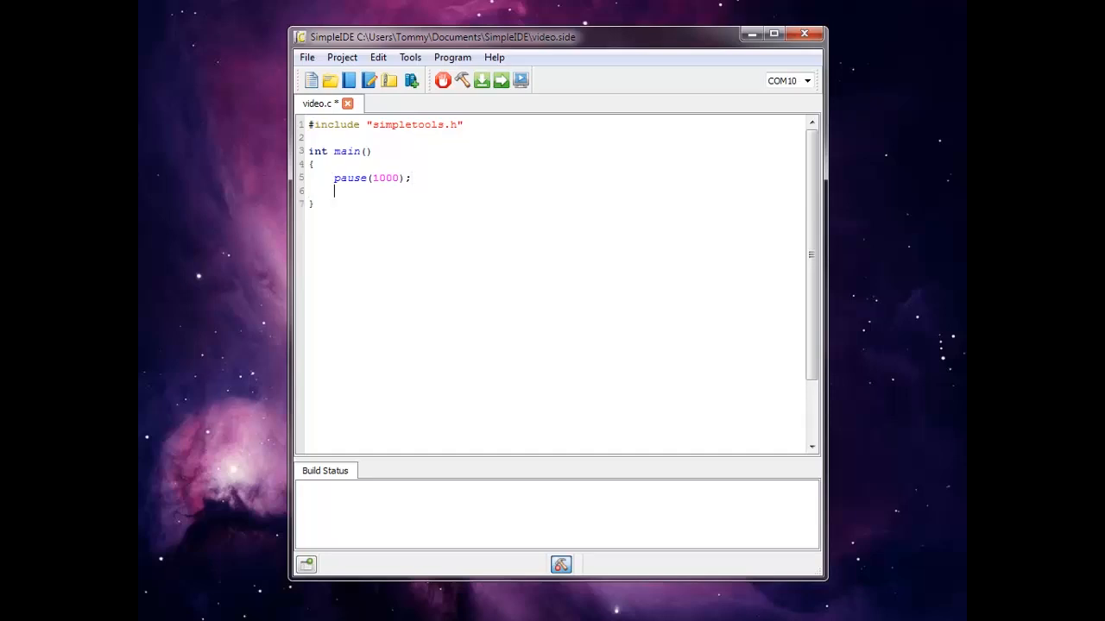
text(printf()
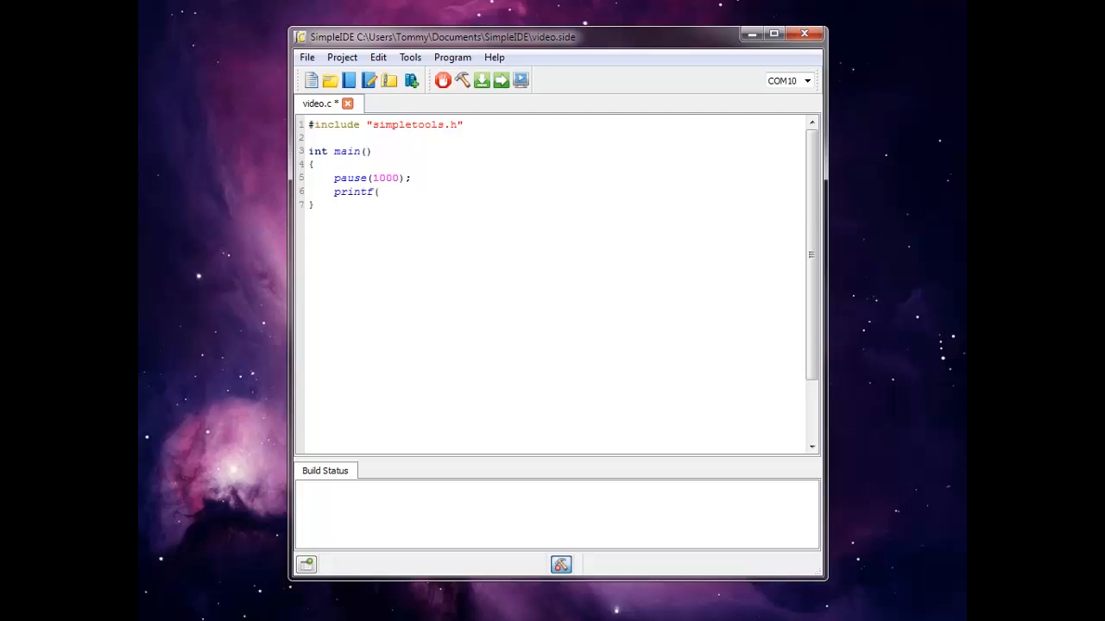
text("Hello)
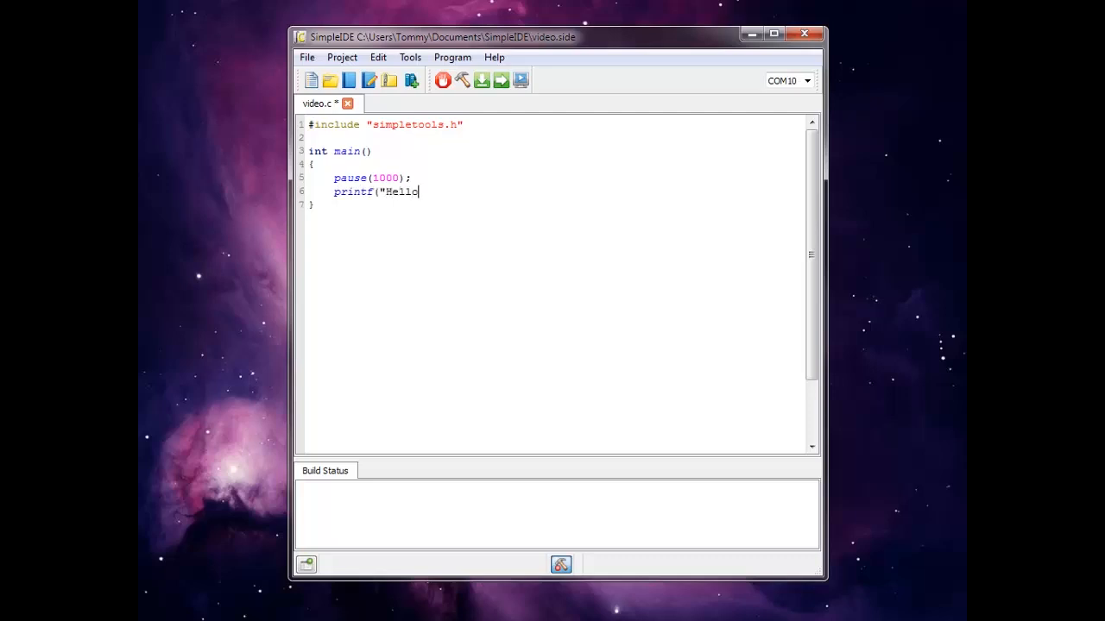
text(World");)
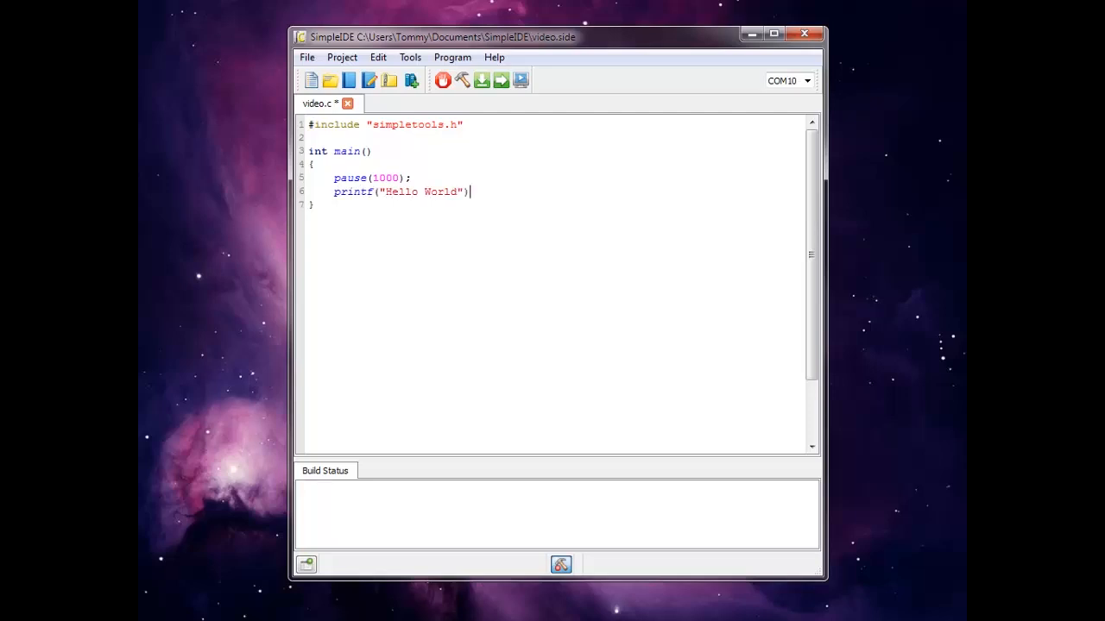
text(;)
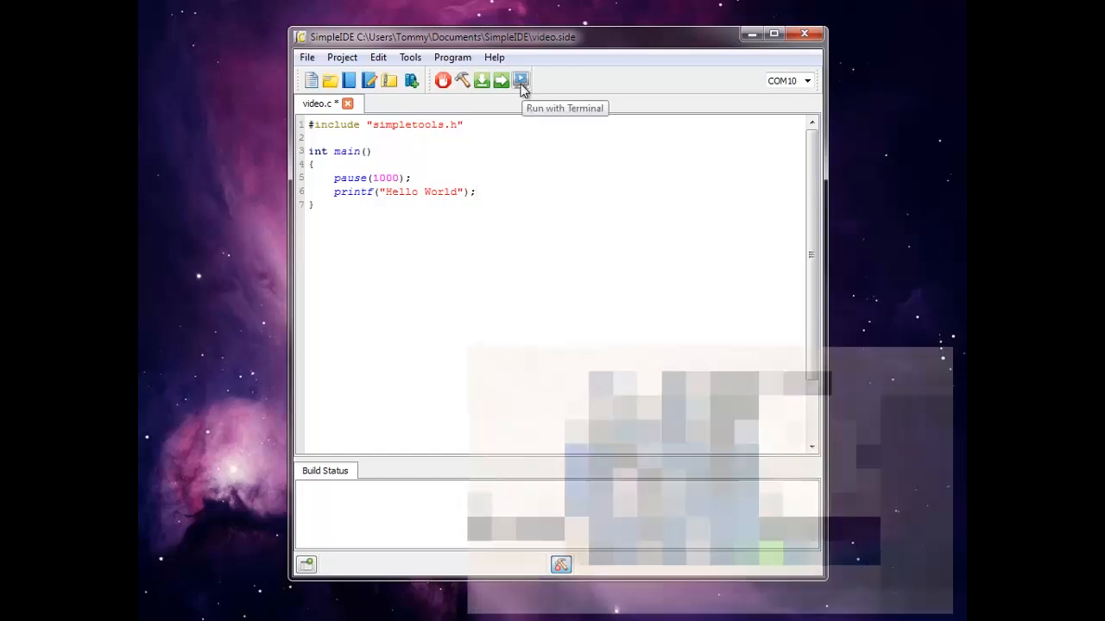
Build and run Hello World with terminal output, then select the pause and printf lines
click(520, 79)
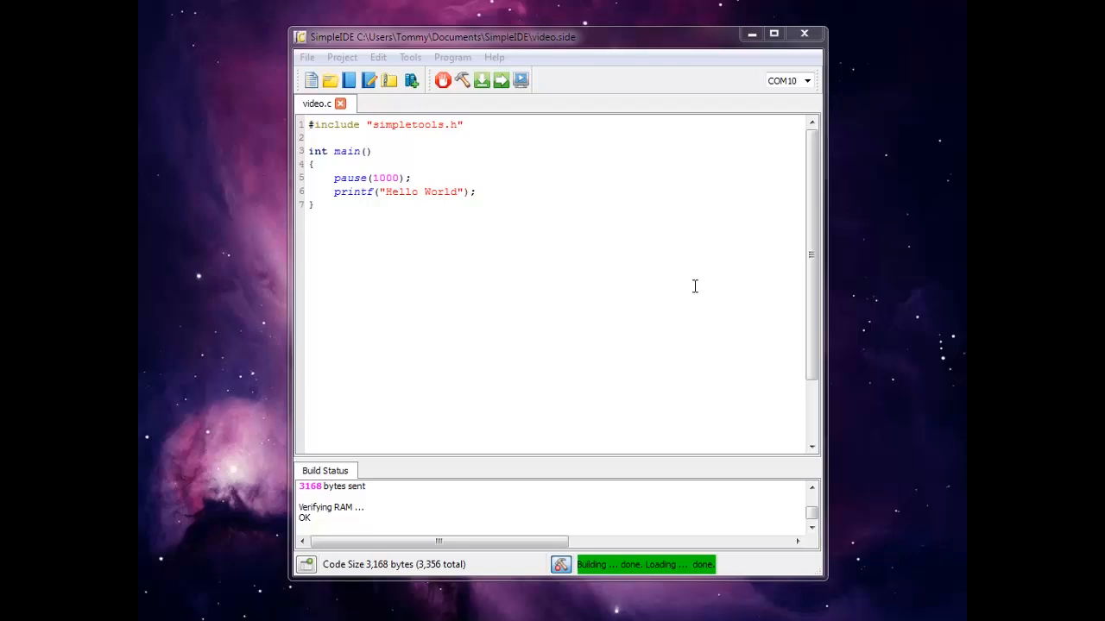
drag(378, 192, 475, 192)
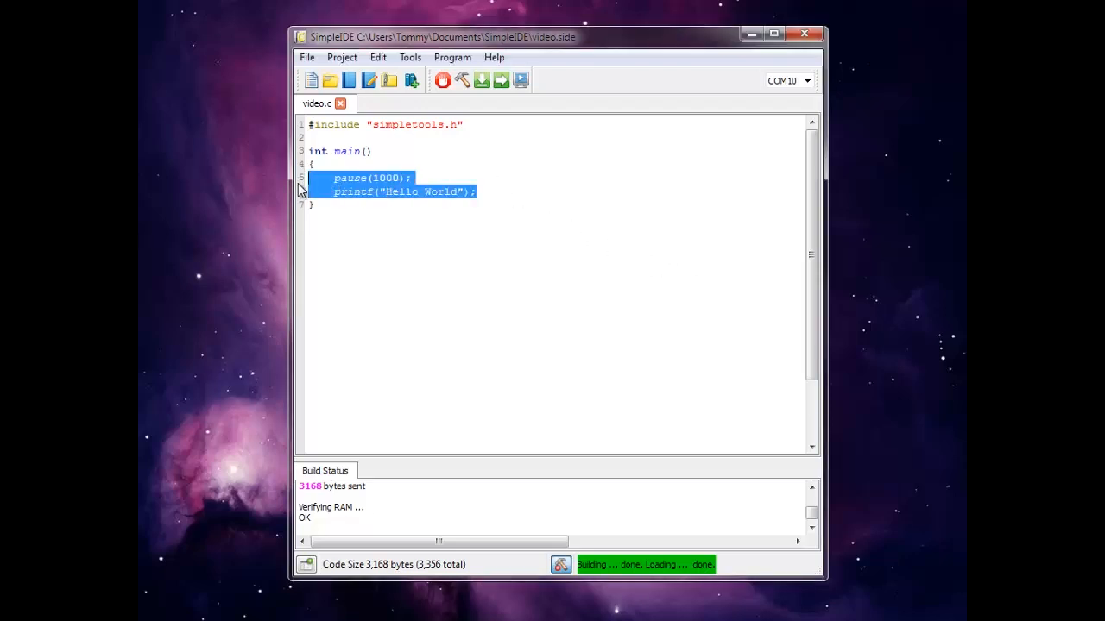
Replace the Hello World lines with high(26);, pause(100); and low(26);
key(Delete)
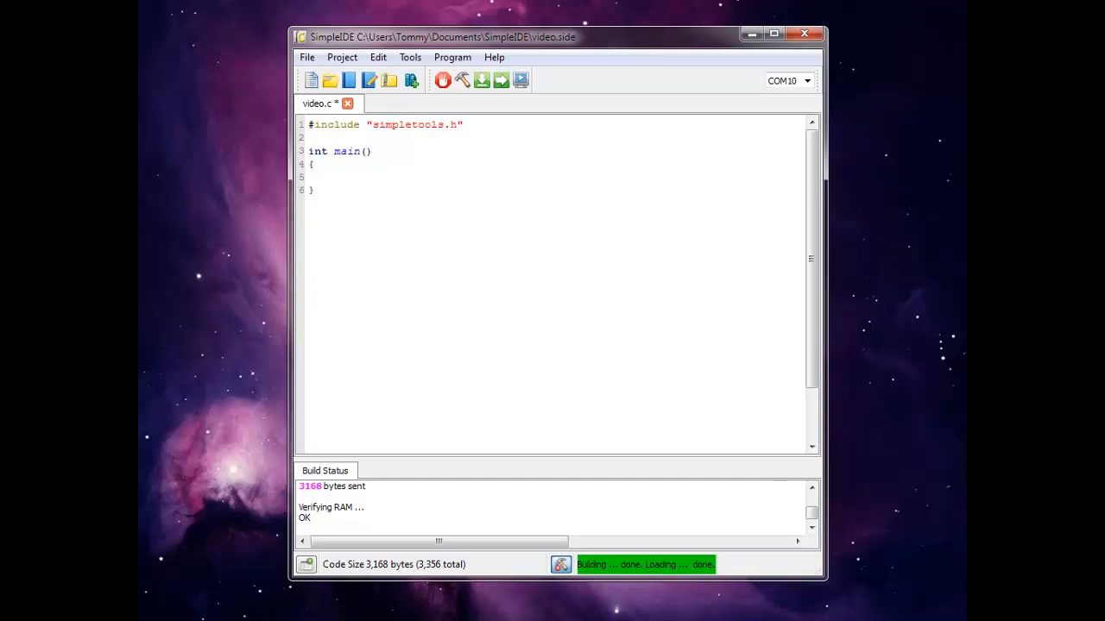
text(high()
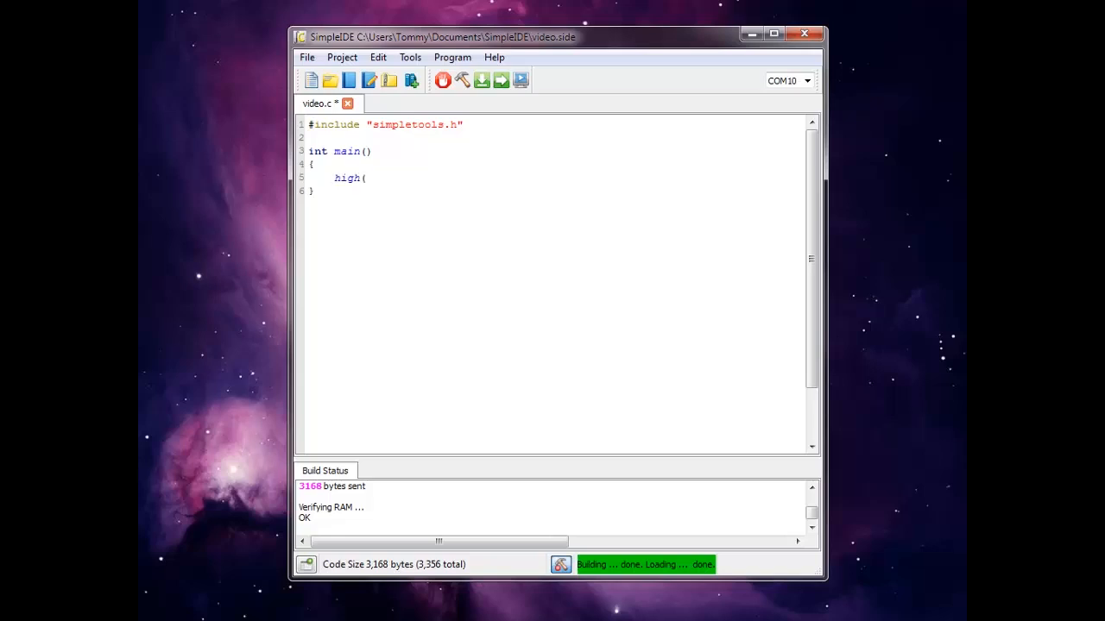
text(26);)
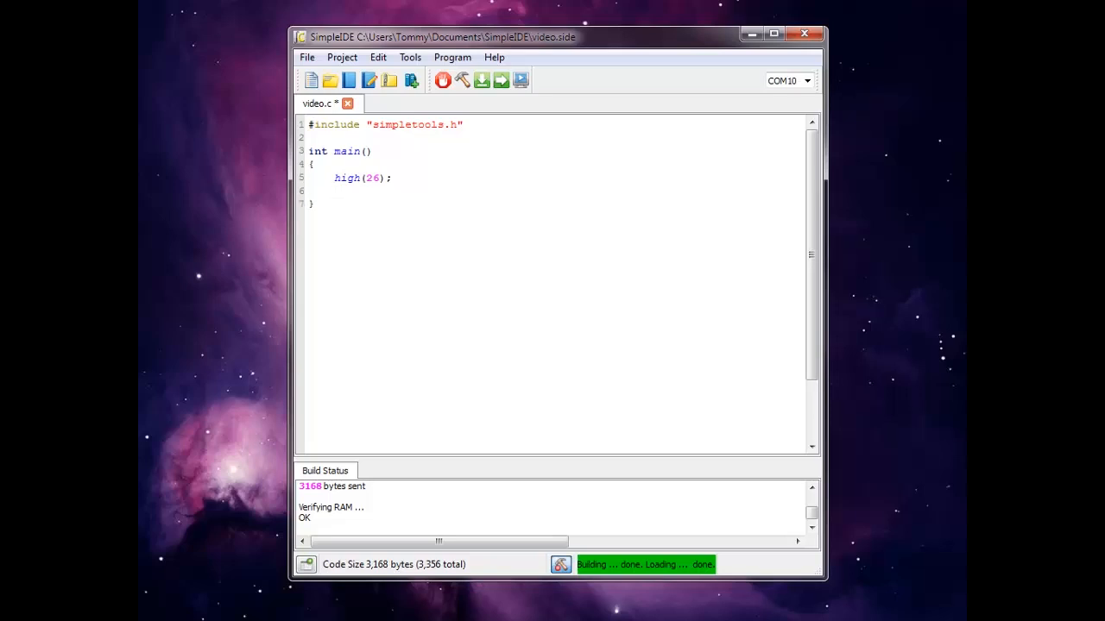
text(low()
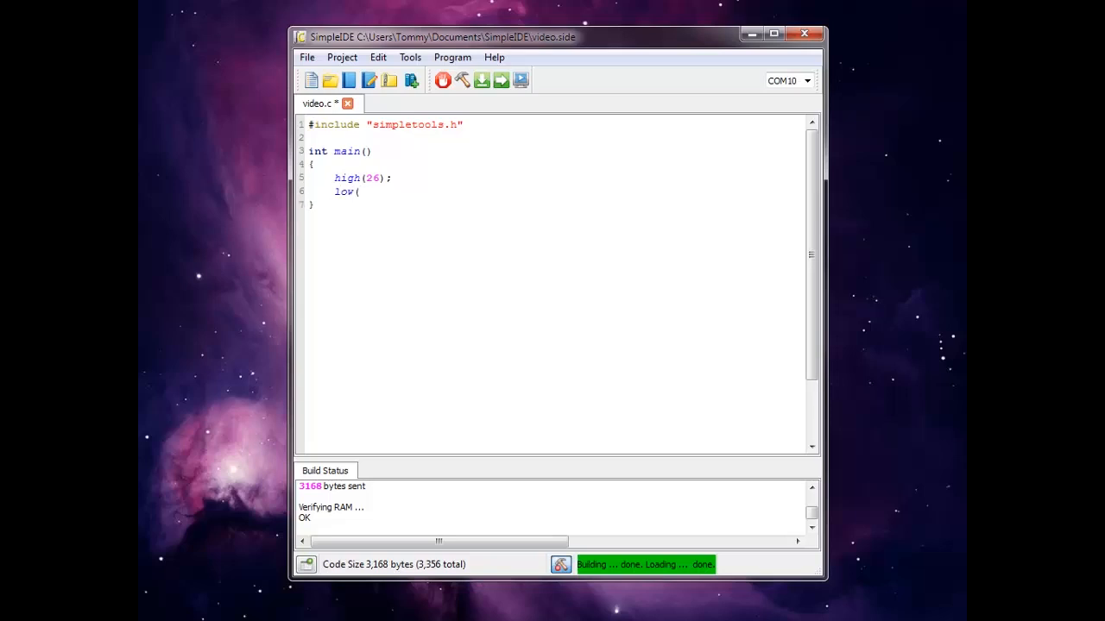
text(26);)
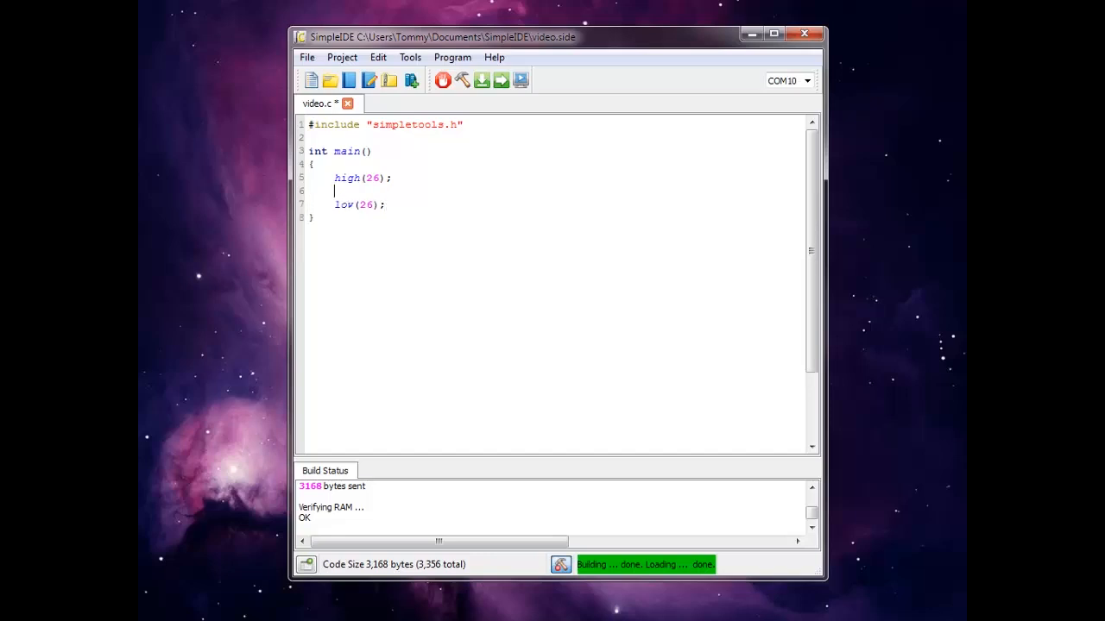
text(pause(100)
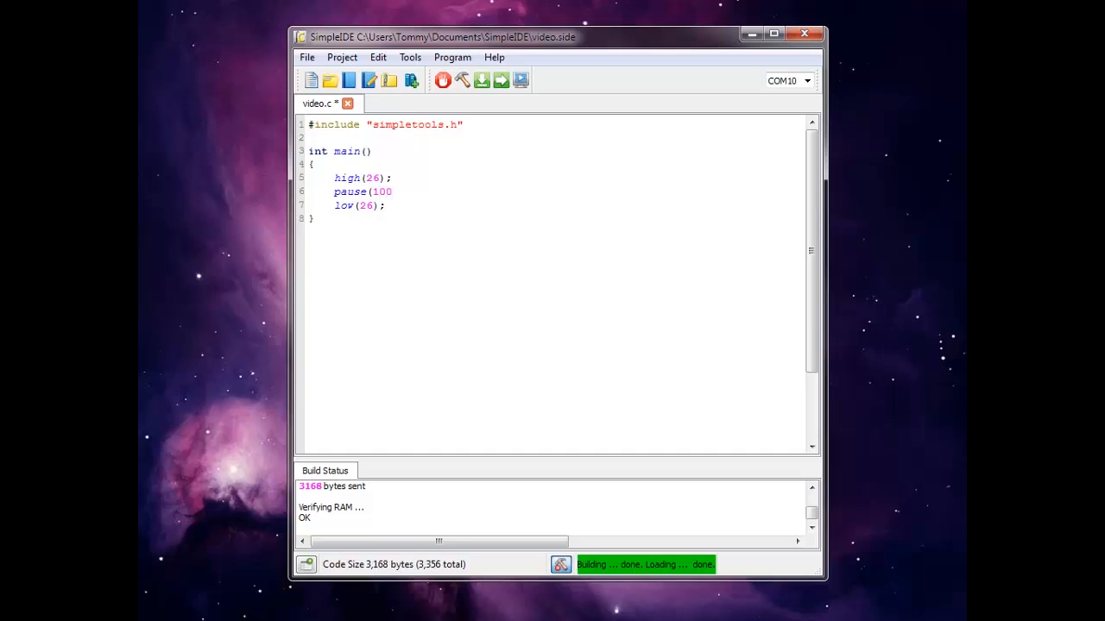
text();)
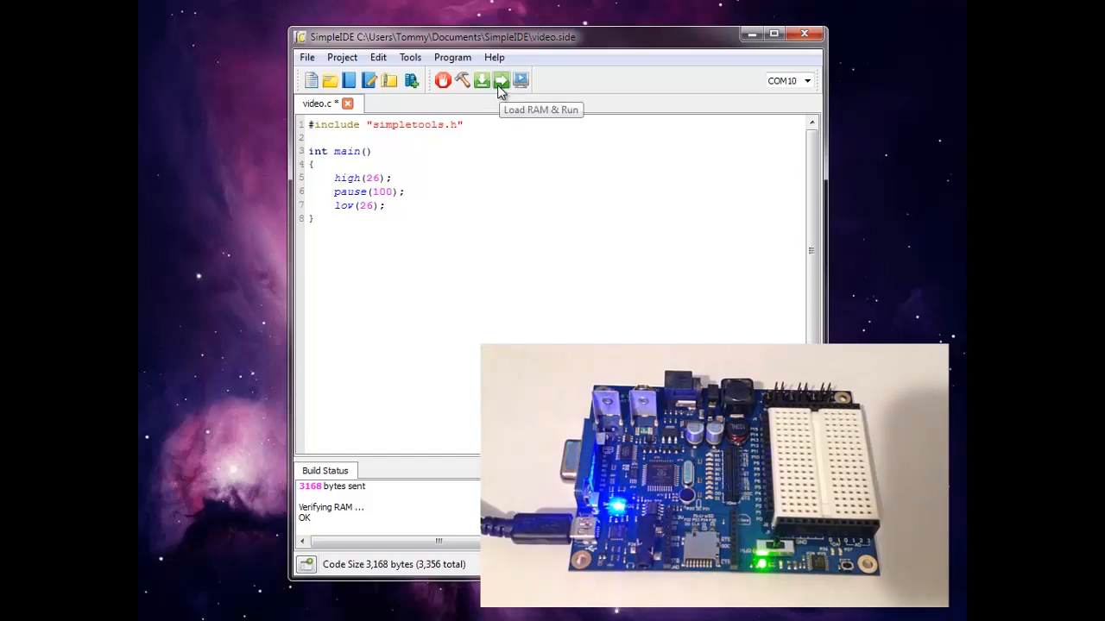
Load the high–pause–low pin 26 program into the board's RAM and run it
click(500, 79)
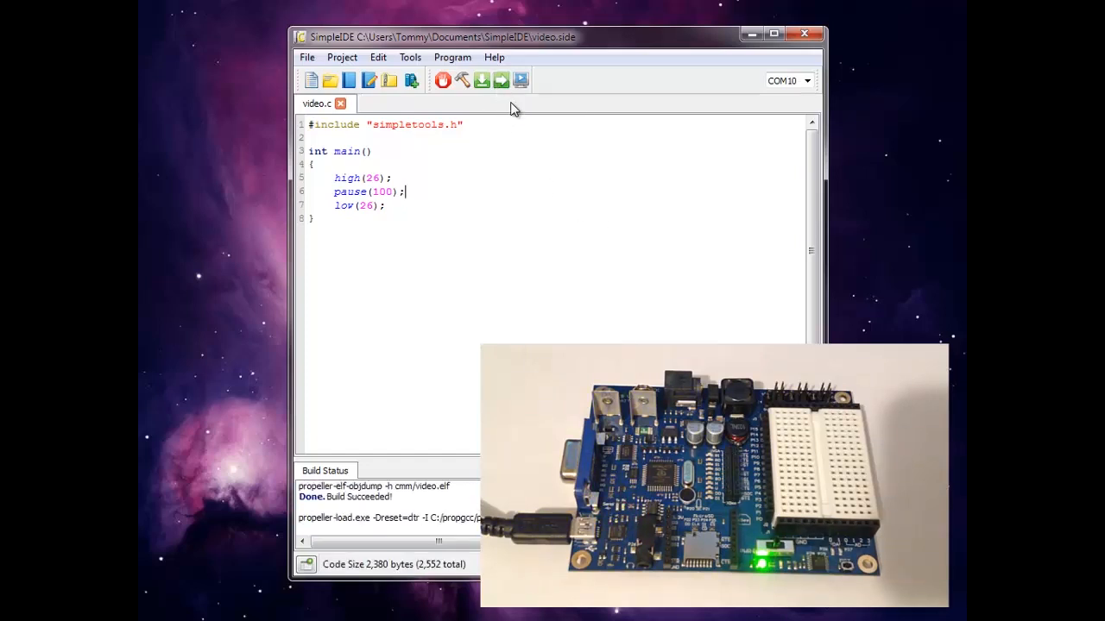
click(481, 79)
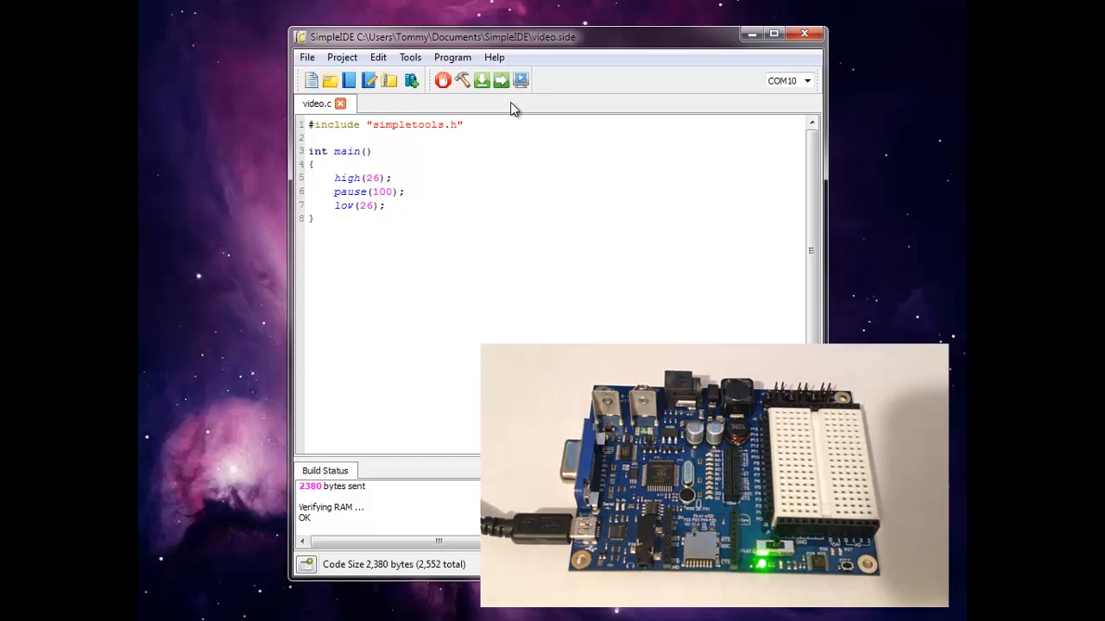
mouse_move(511, 117)
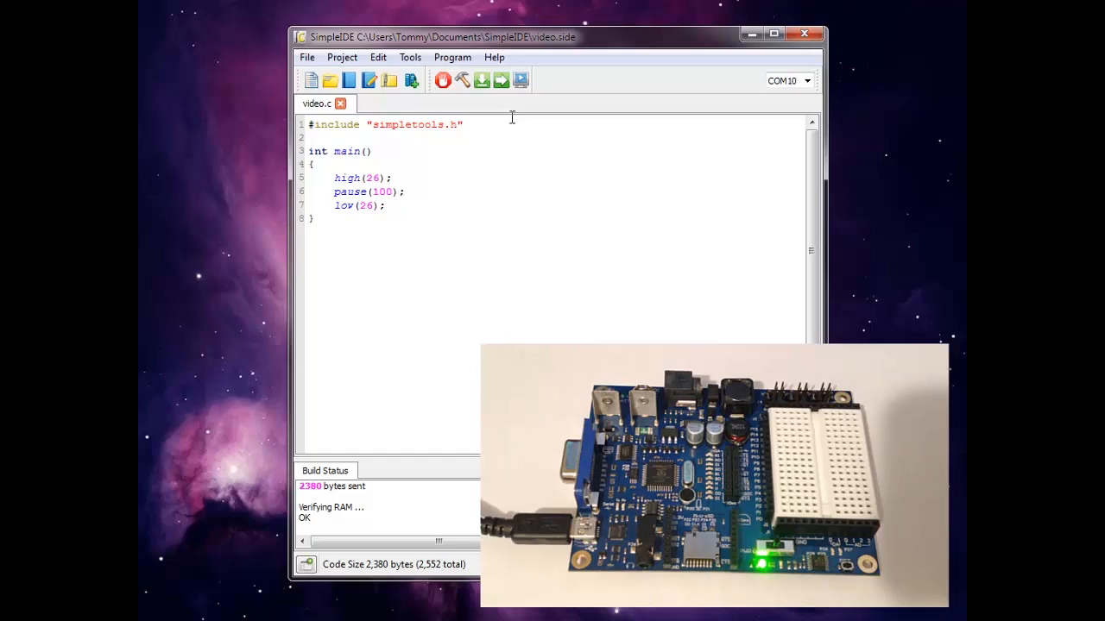
mouse_move(472, 145)
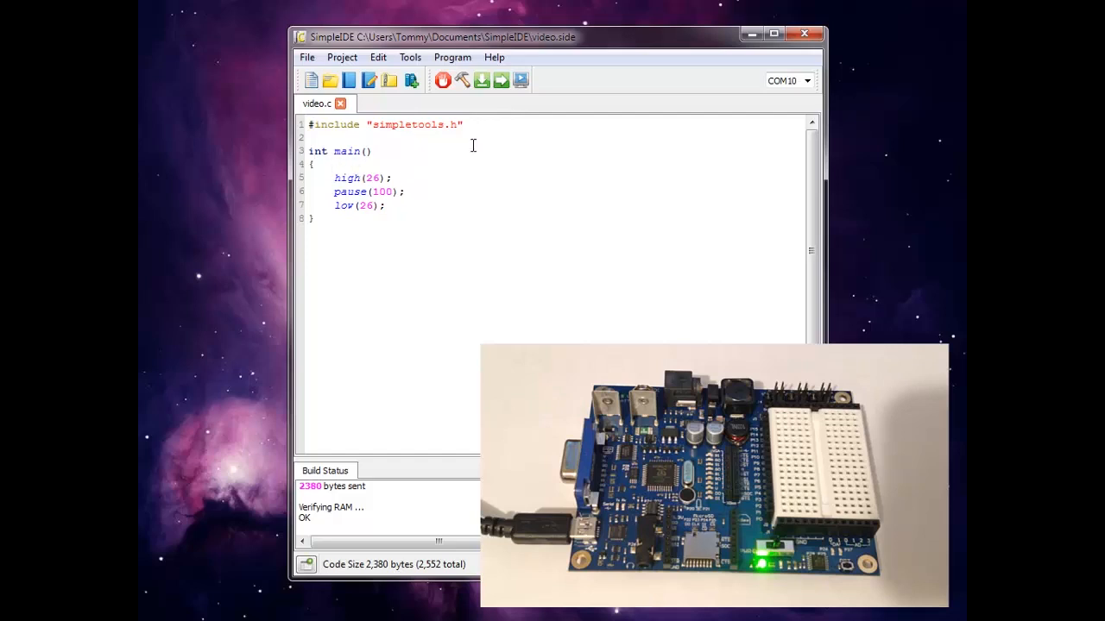
Enclose the three pin 26 statements in while(1) and add pause(100); after low(26)
key(enter)
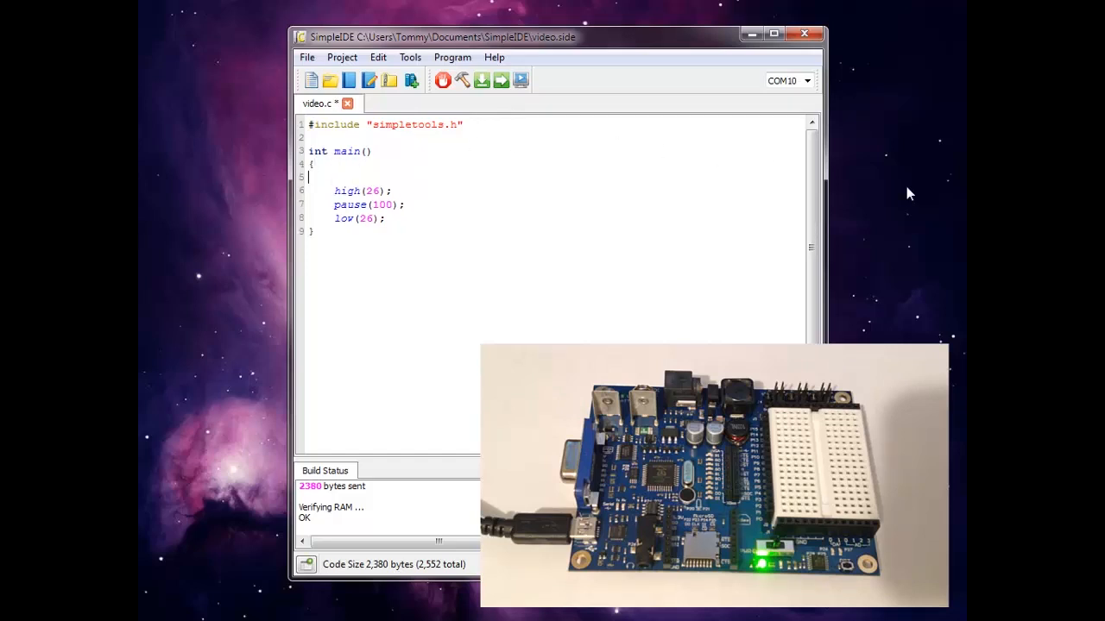
text(while)
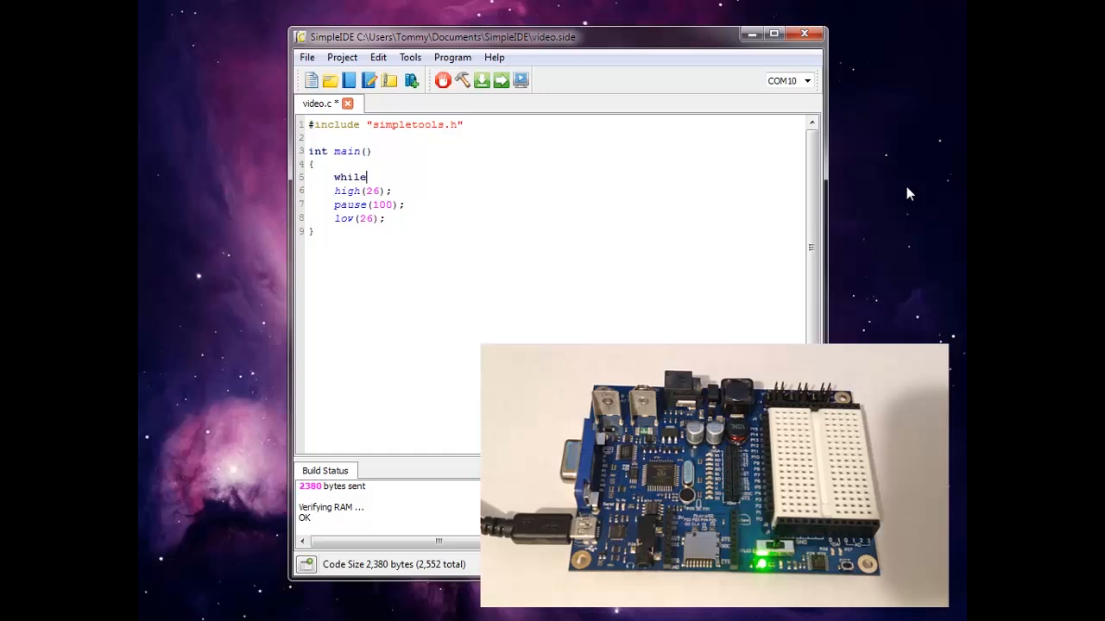
text((){)
text(})
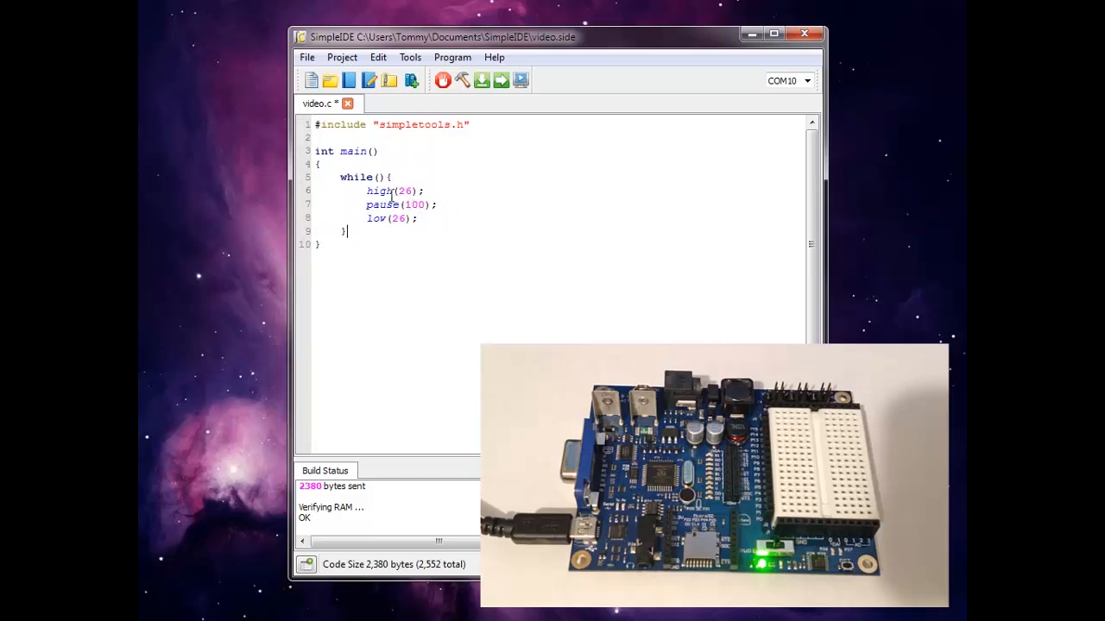
drag(366, 191, 417, 218)
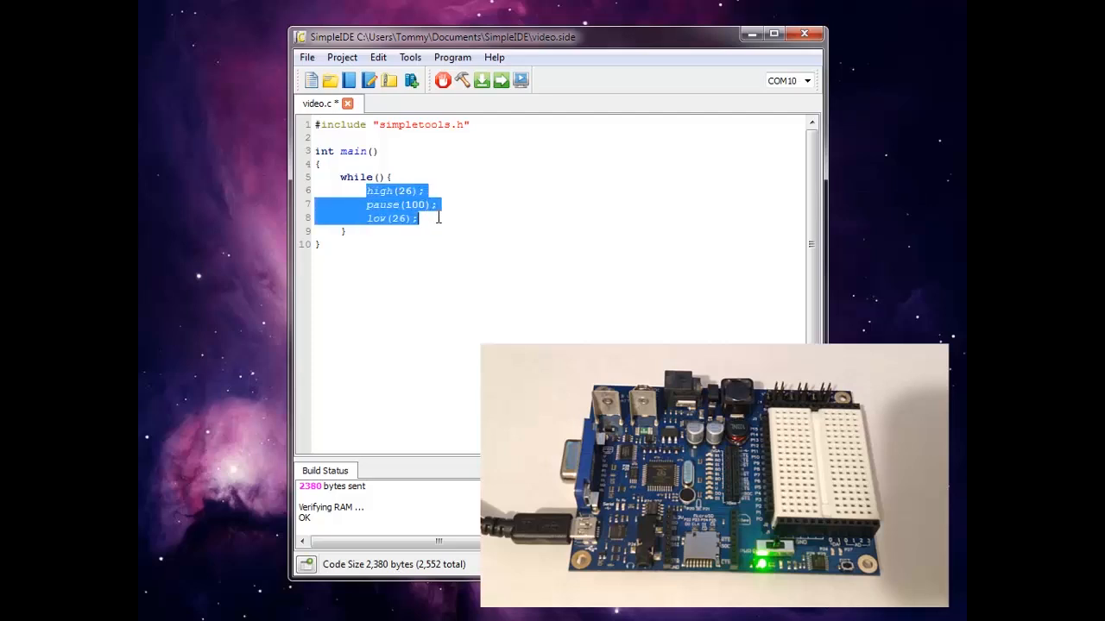
click(546, 273)
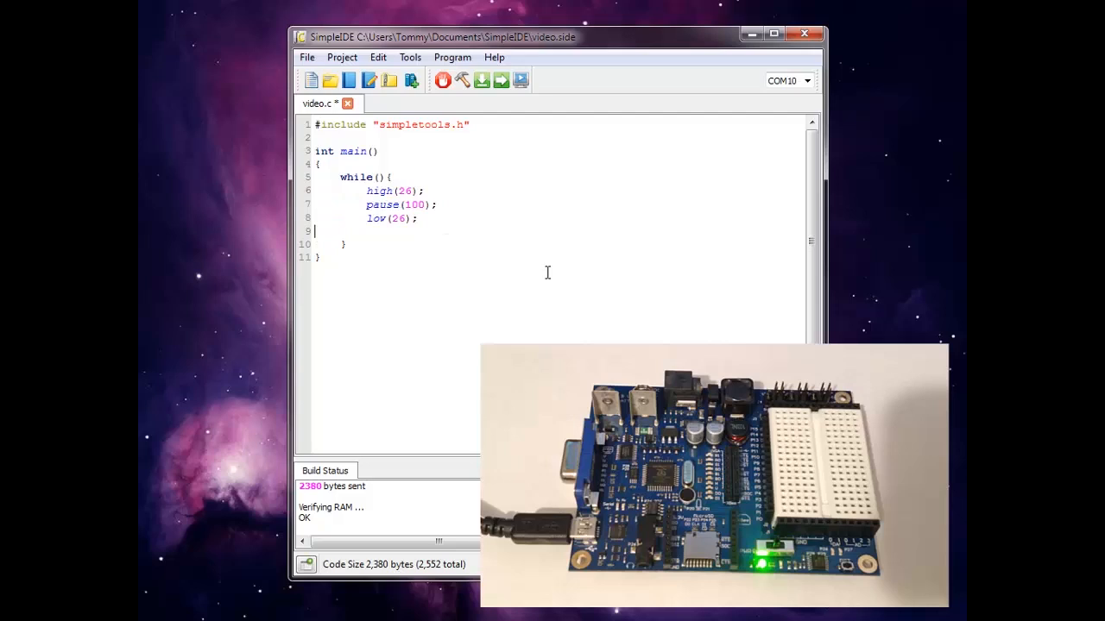
text(pause()
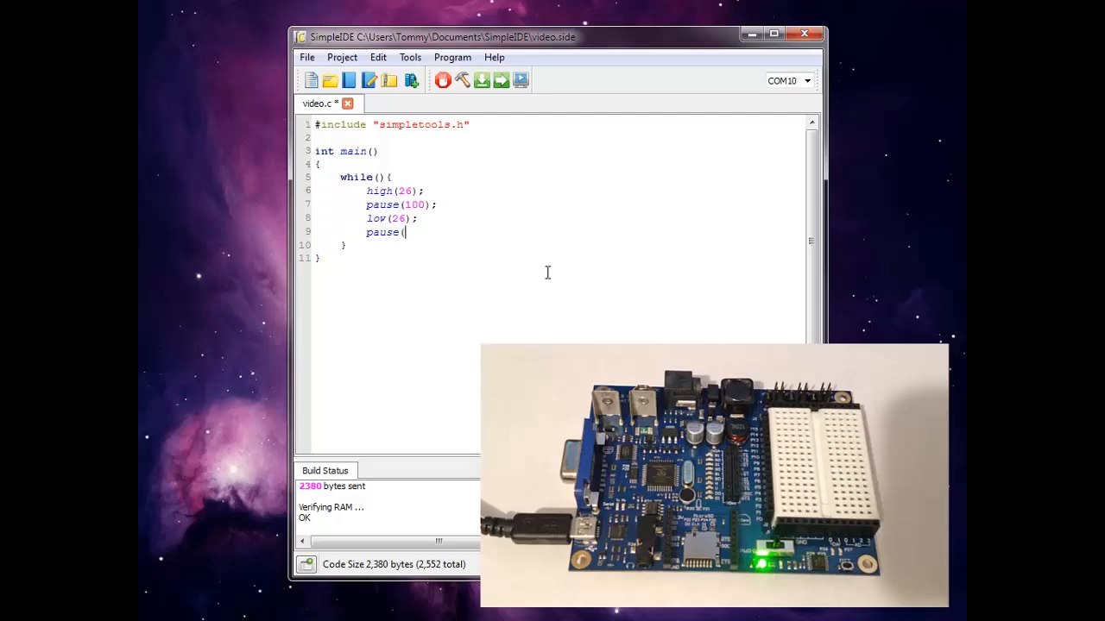
text(100);)
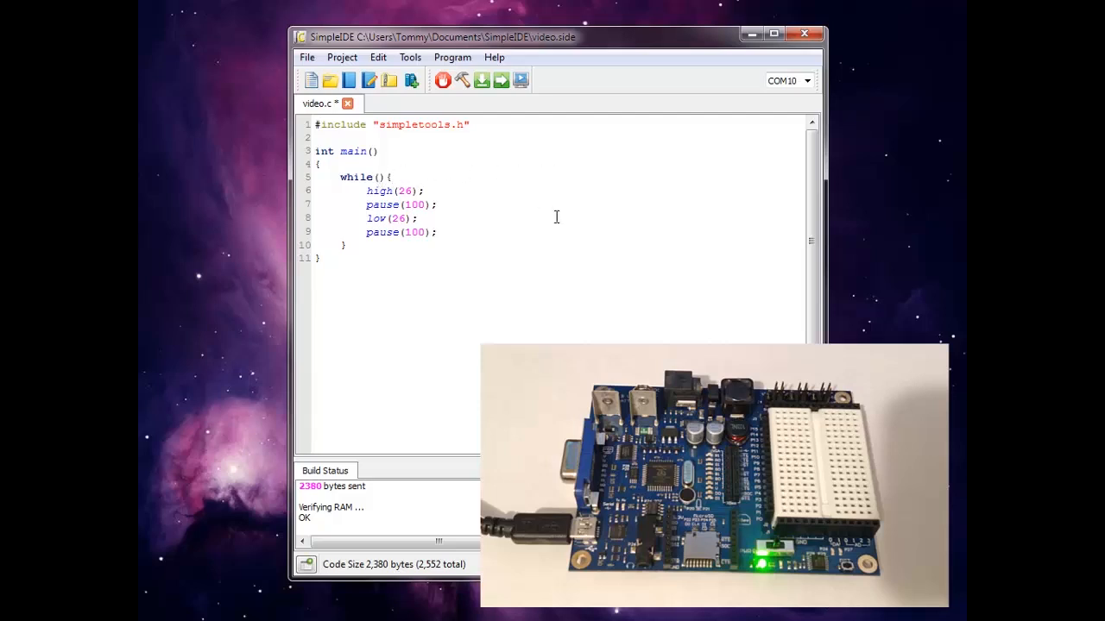
text(1)
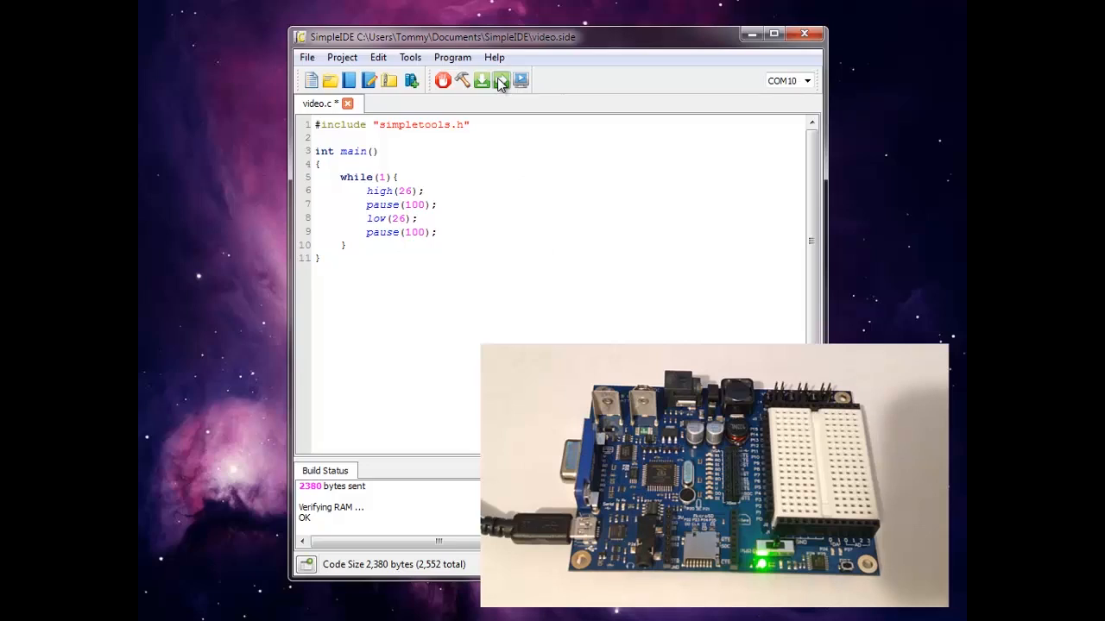
mouse_move(502, 80)
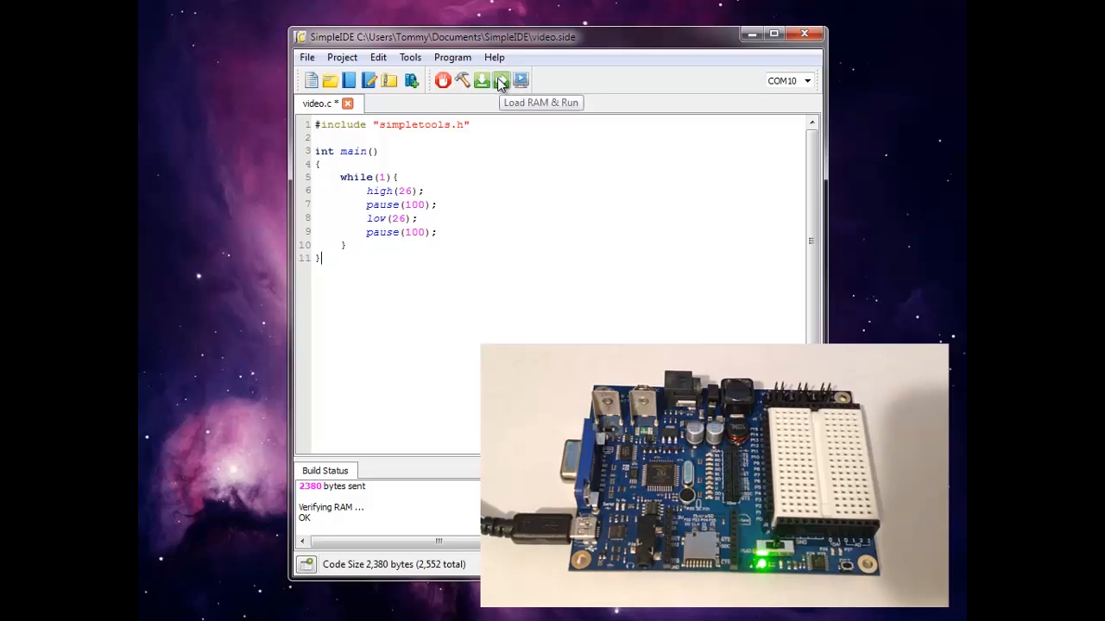
Compile the while(1) blink loop and load it into the Propeller's RAM to run
click(501, 81)
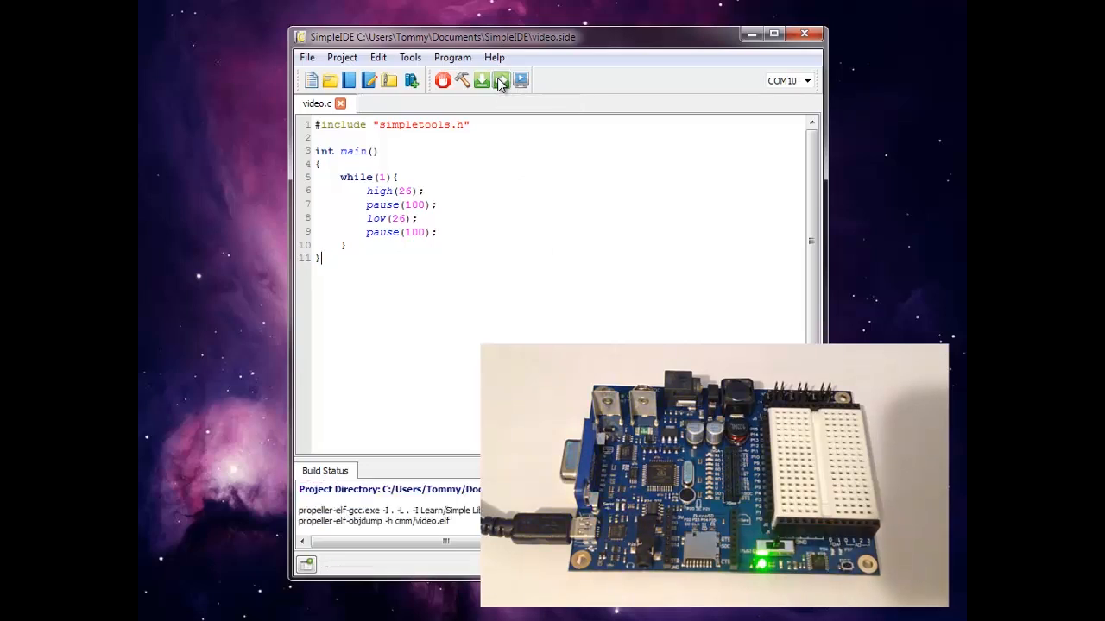
click(501, 80)
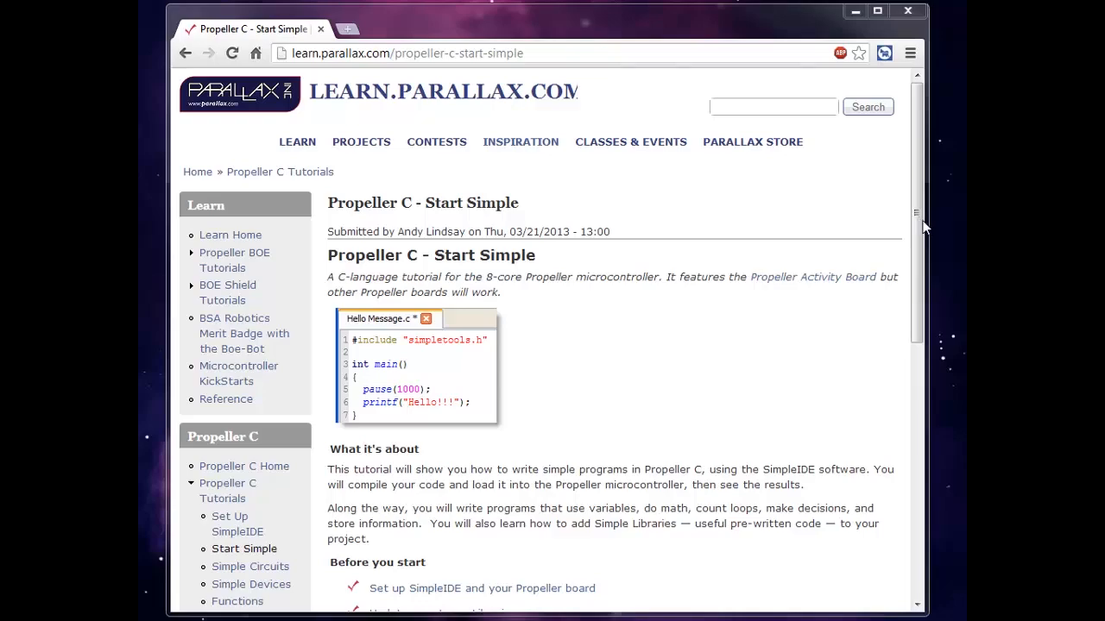
Scroll through the Start Simple overview and prerequisites, then back toward the top
scroll(down, 3)
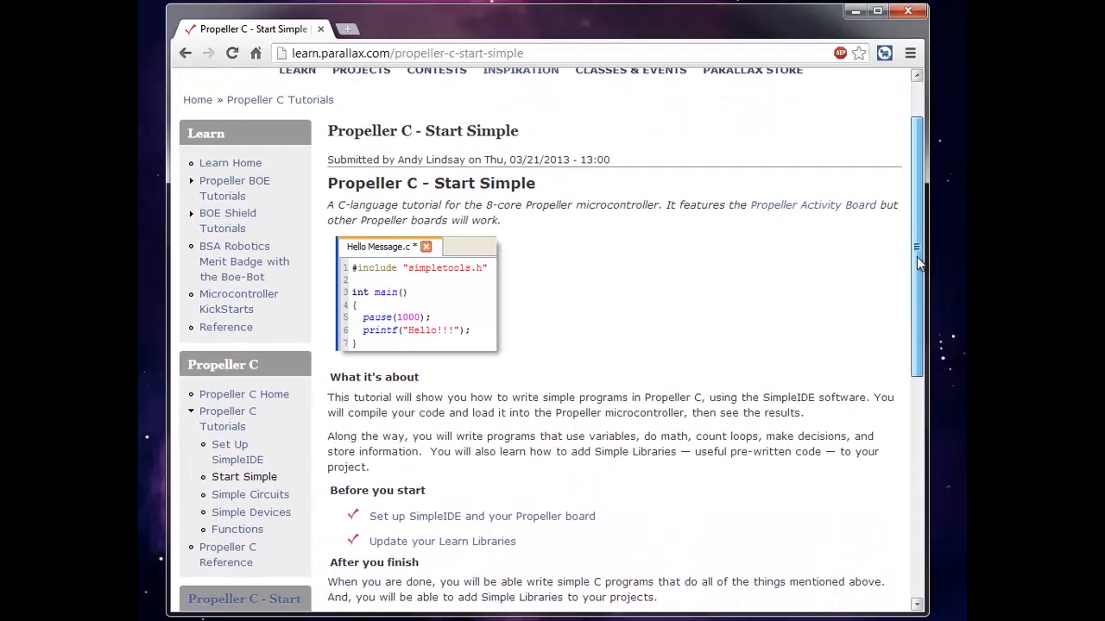
scroll(down, 3)
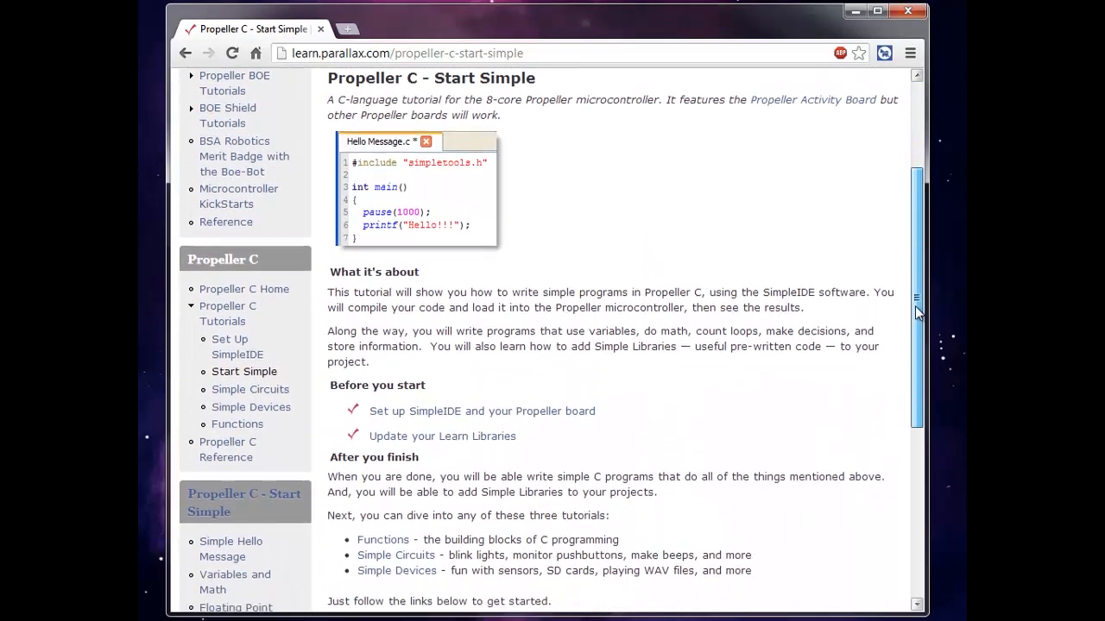
scroll(down, 3)
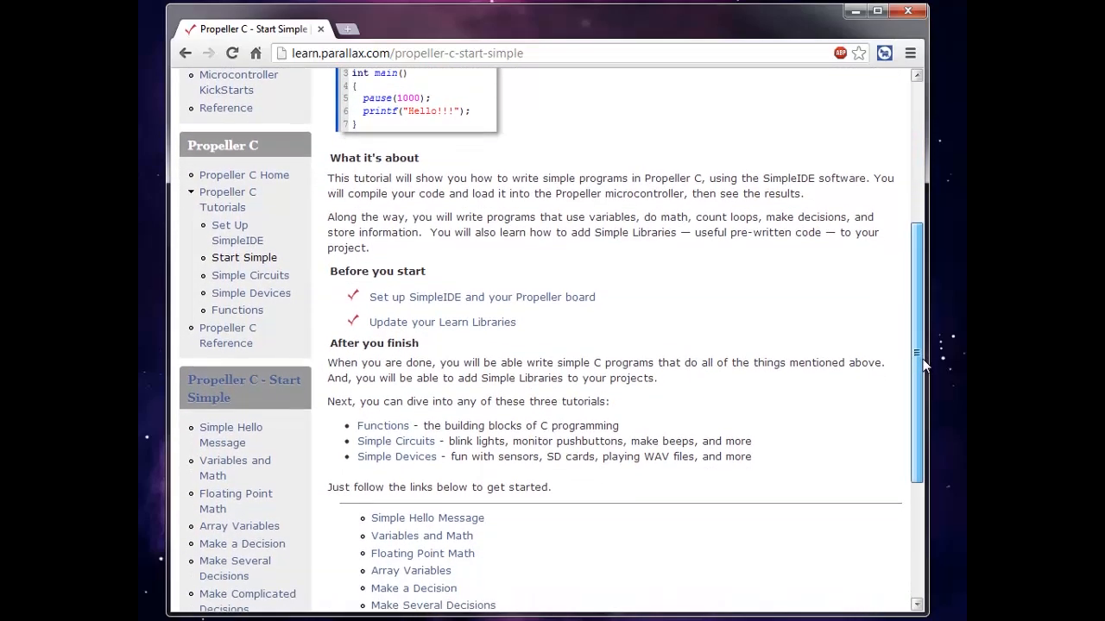
scroll(down, 3)
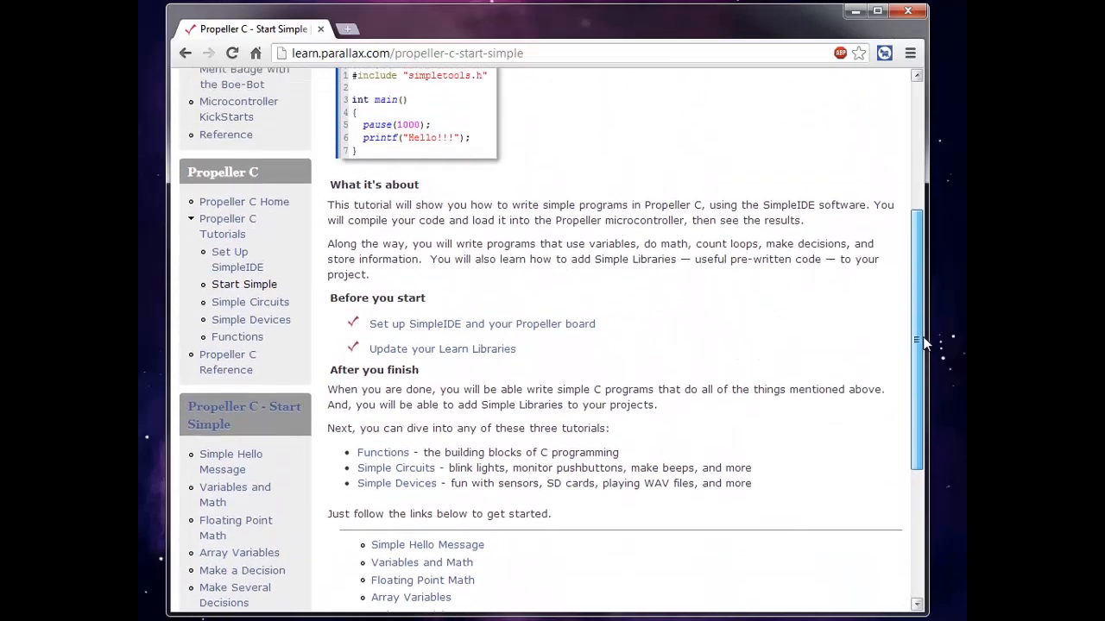
scroll(up, 3)
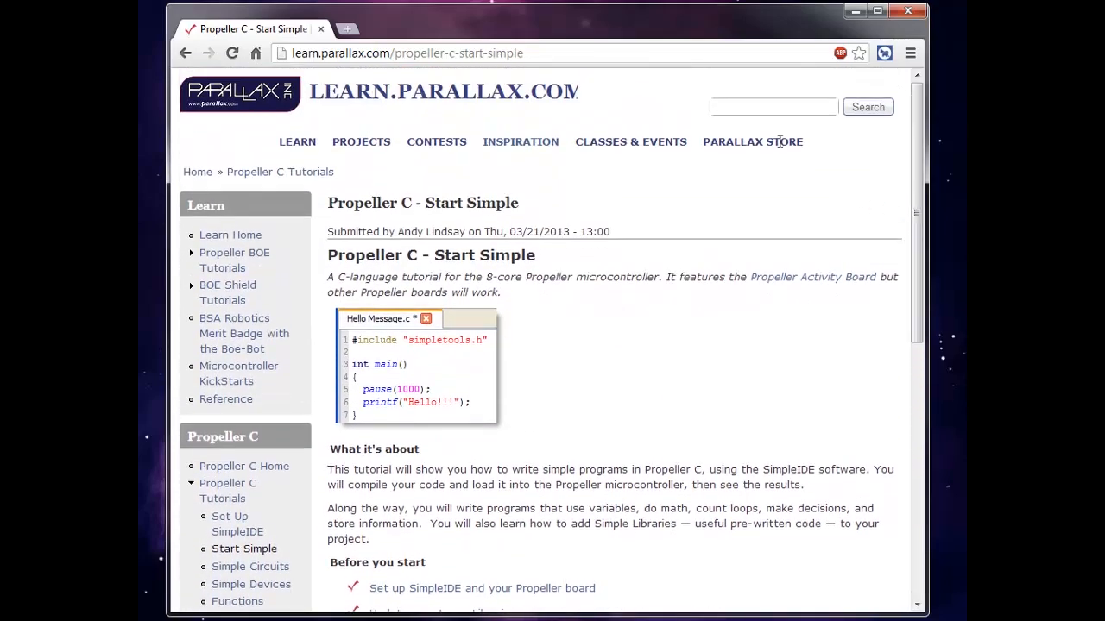